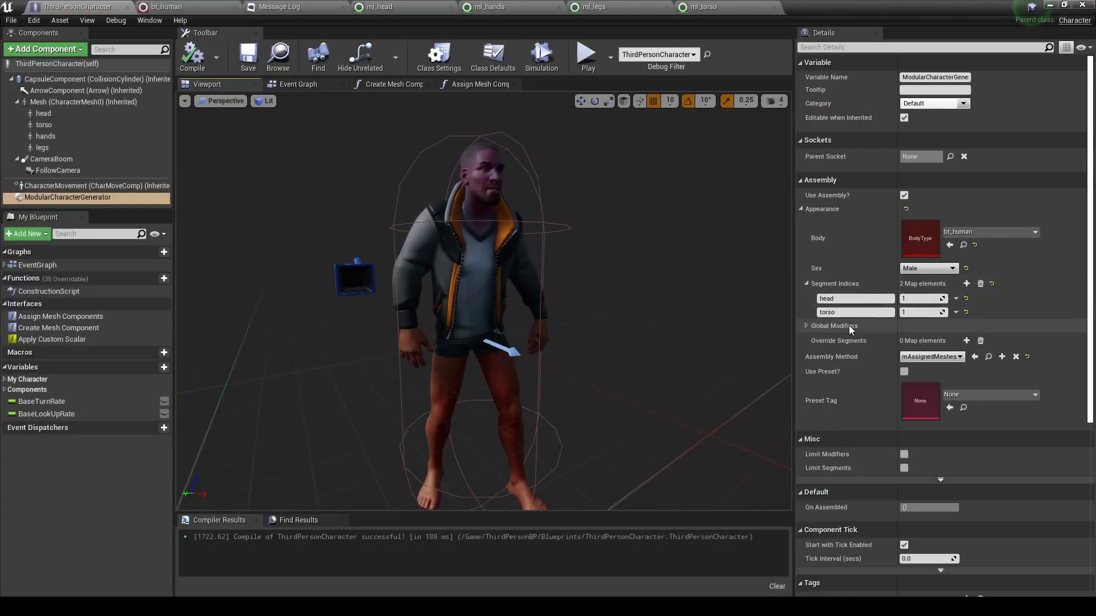
- Expand Global Modifiers and check that MAT_H_A2_Inst's HueShift reads 0.0
click(807, 325)
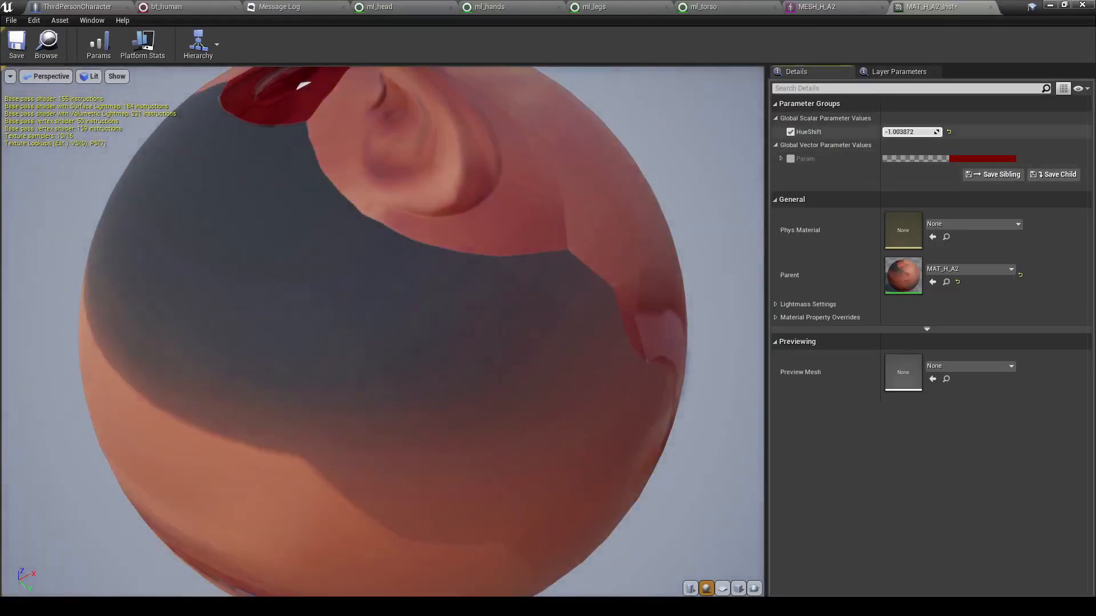
click(76, 7)
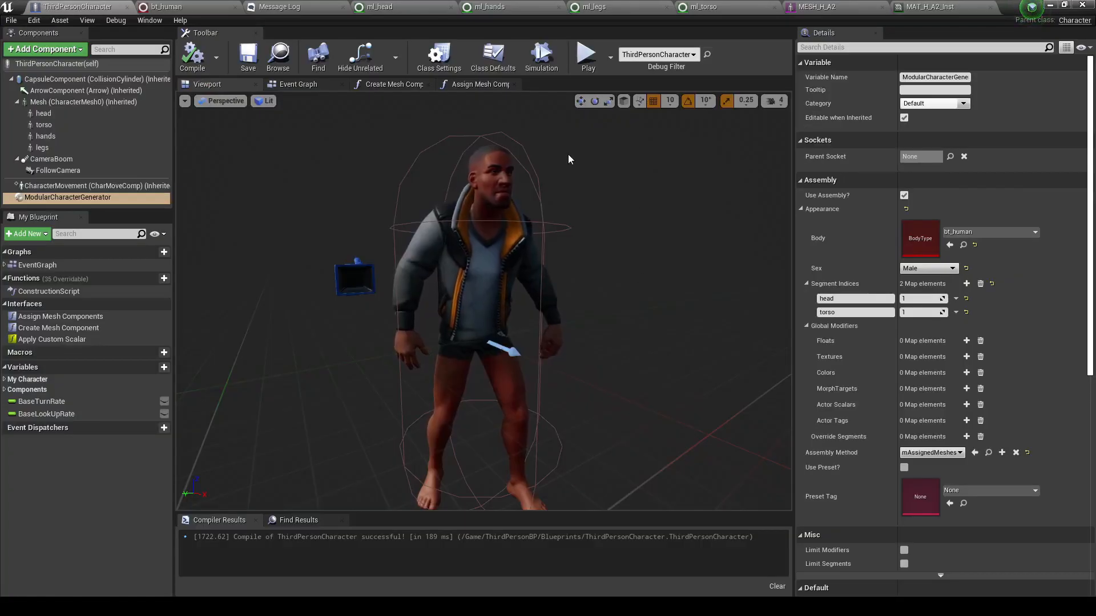
click(929, 7)
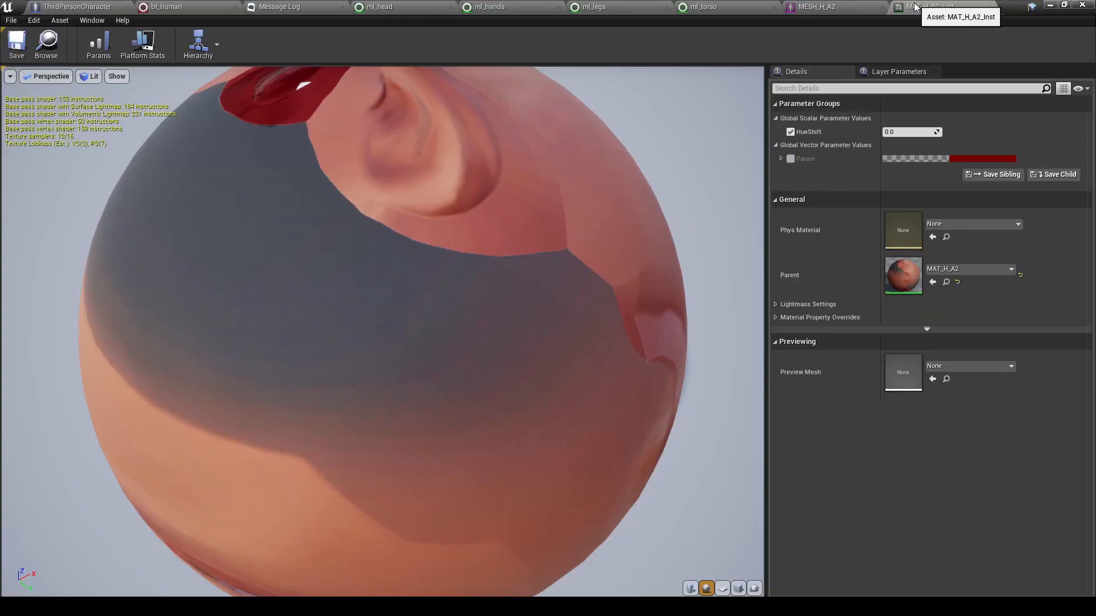
click(77, 7)
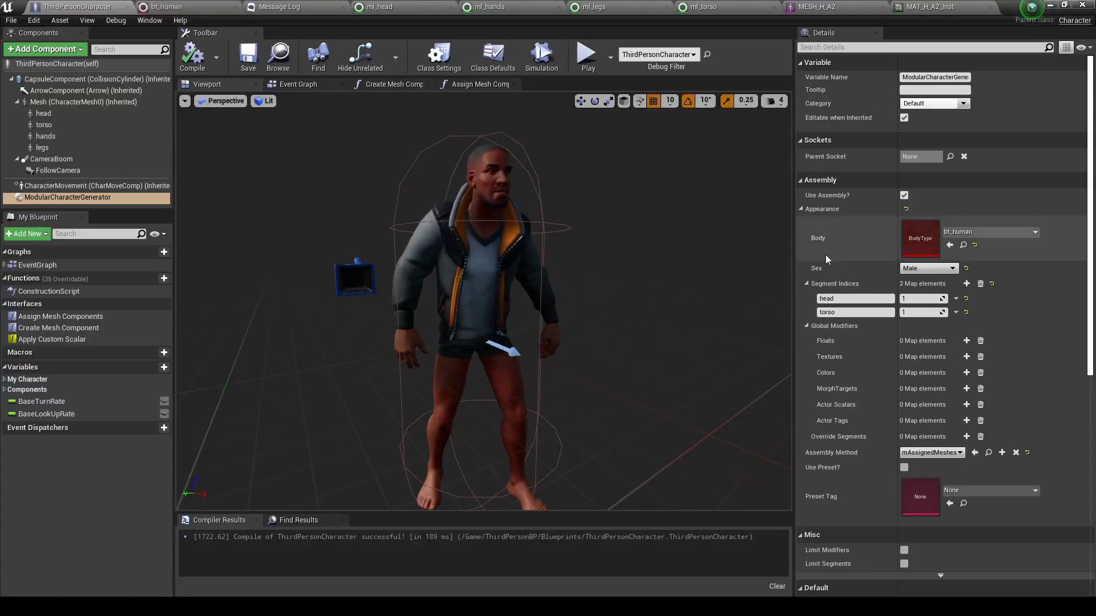
- Add a HueShift float modifier of 0.8 and a new empty Textures entry
click(967, 340)
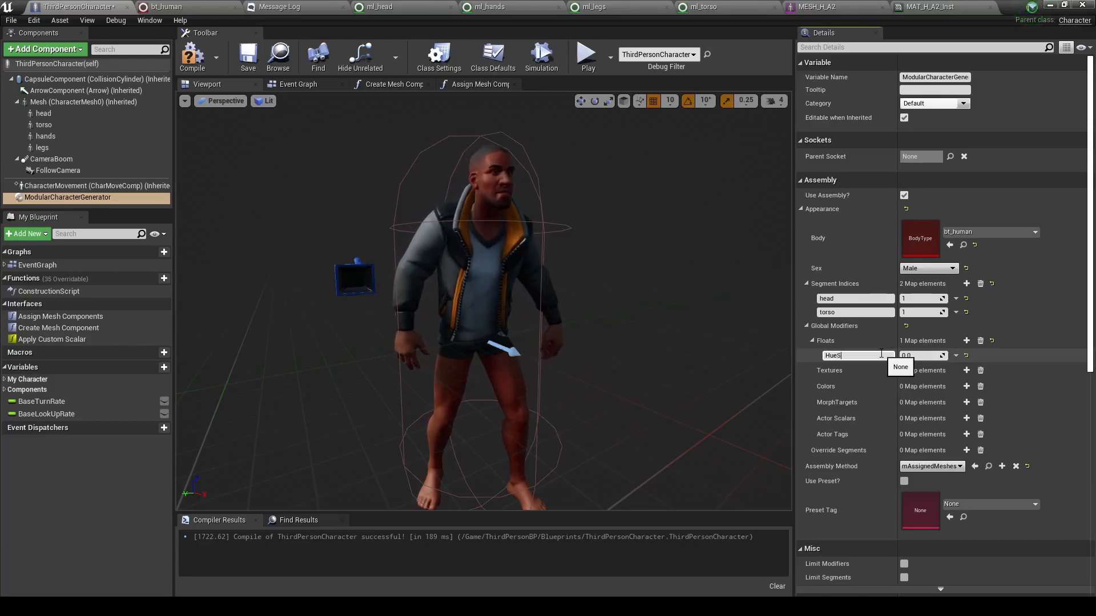
text(HueShift)
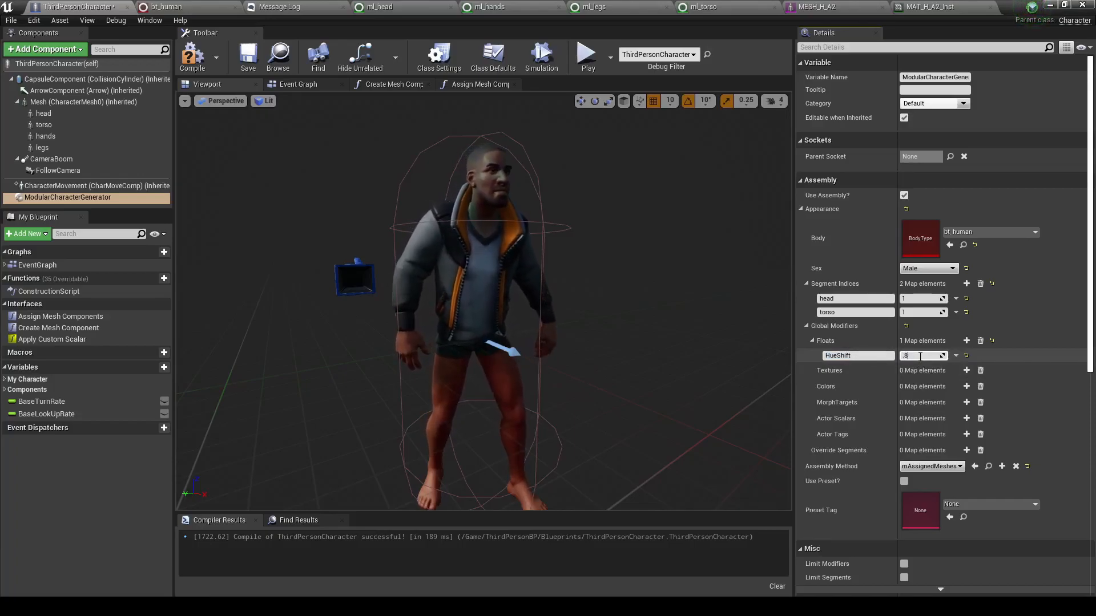
text(0.8)
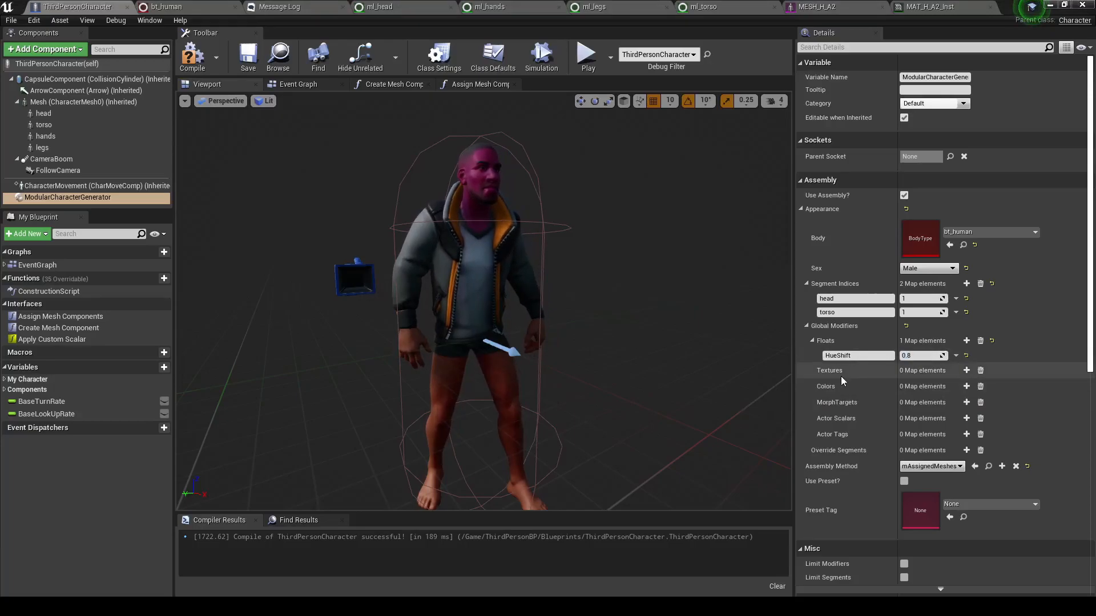
click(967, 370)
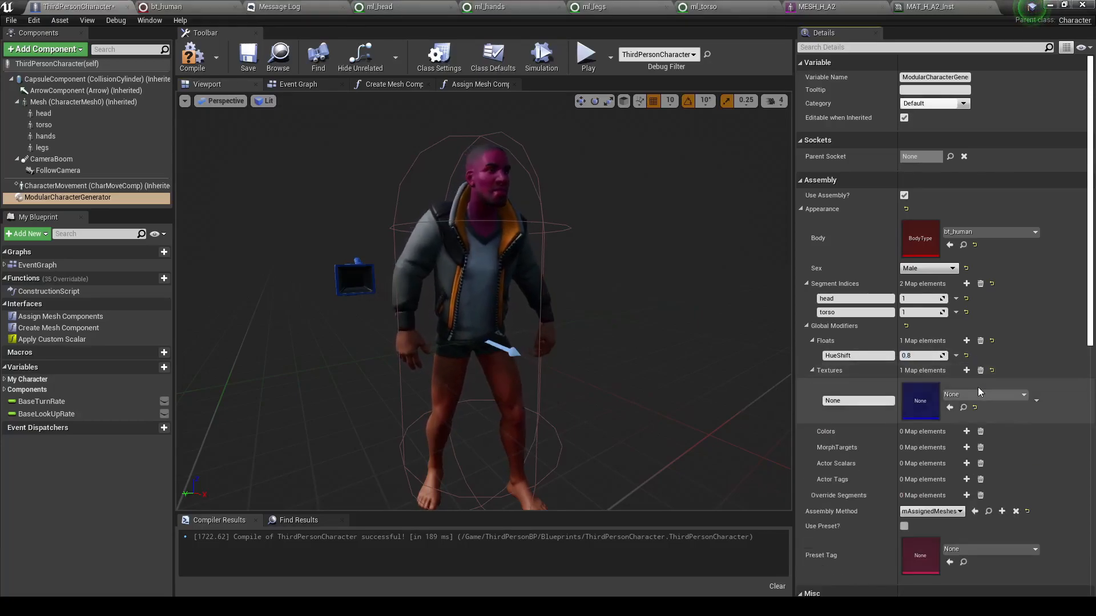
- Create DummyTextureLibrary with a Texture entry mapped to Male
click(855, 400)
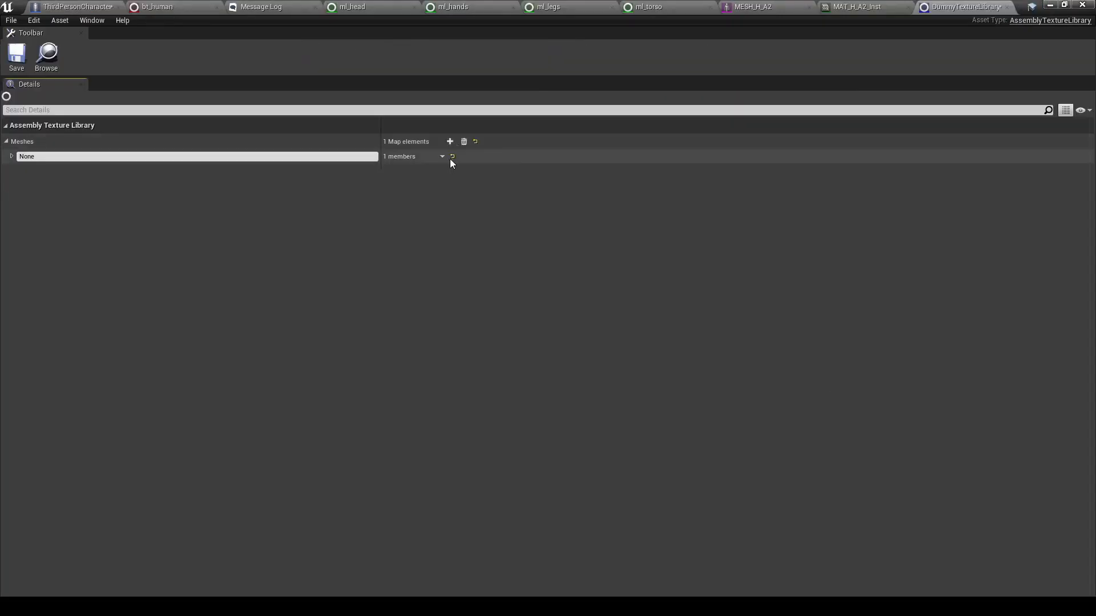
mouse_move(459, 203)
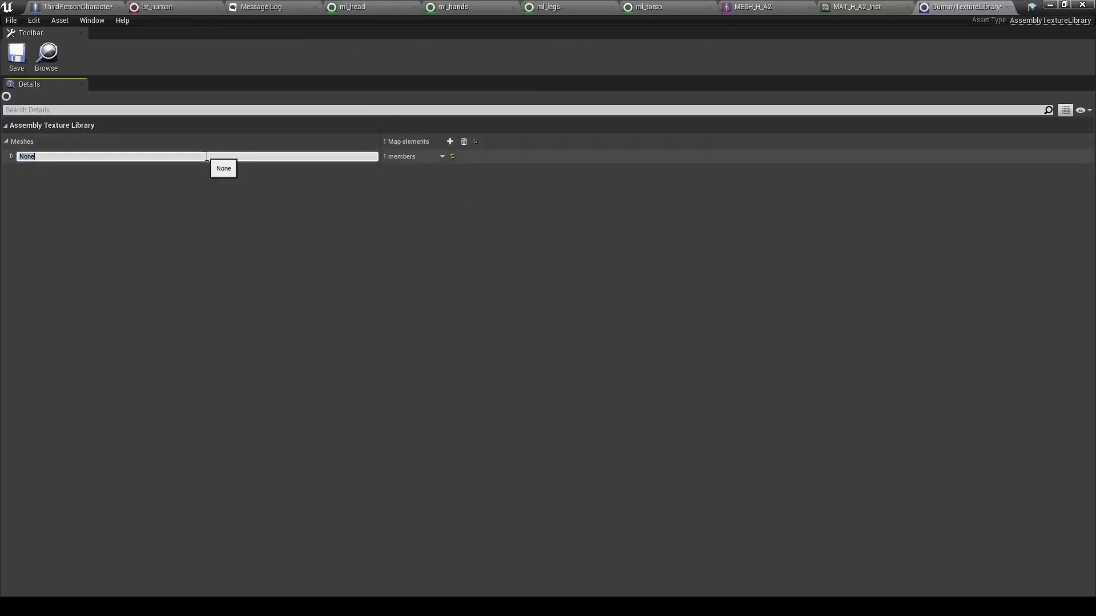
text(Textu)
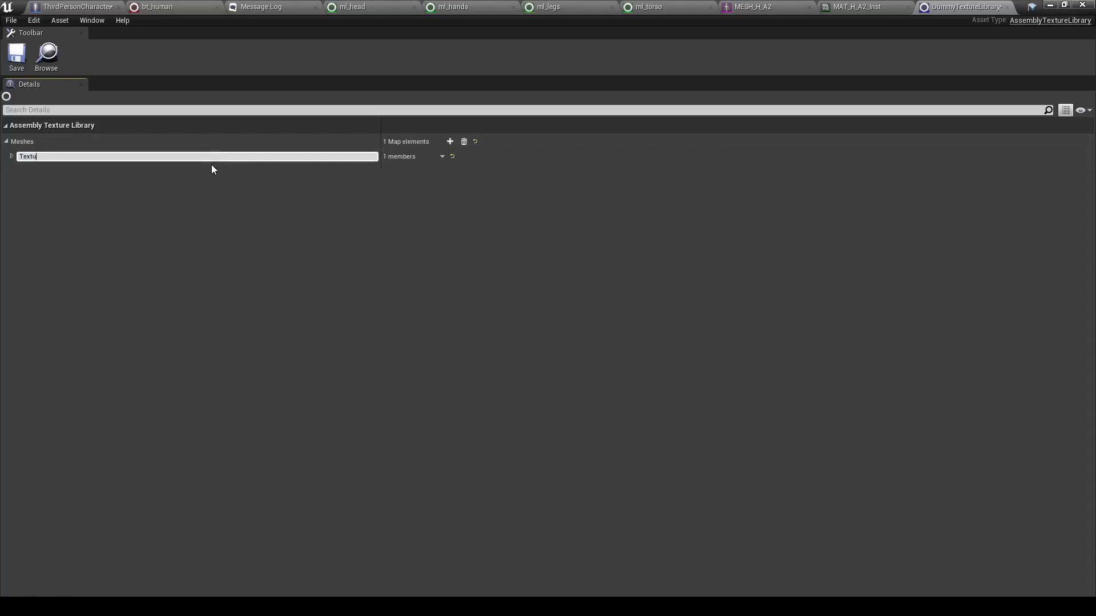
click(450, 141)
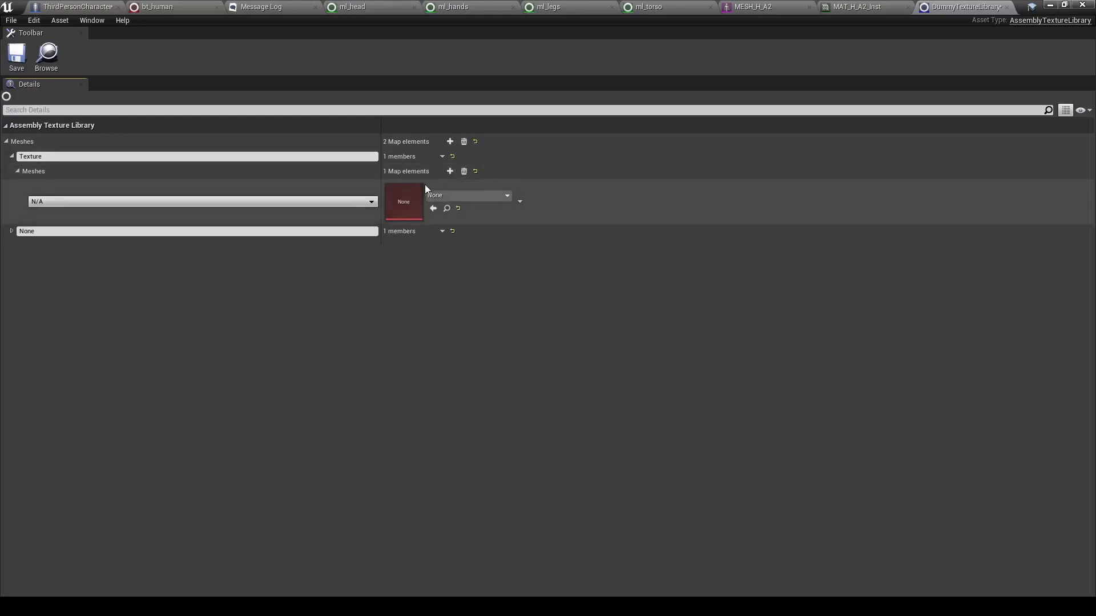
click(370, 201)
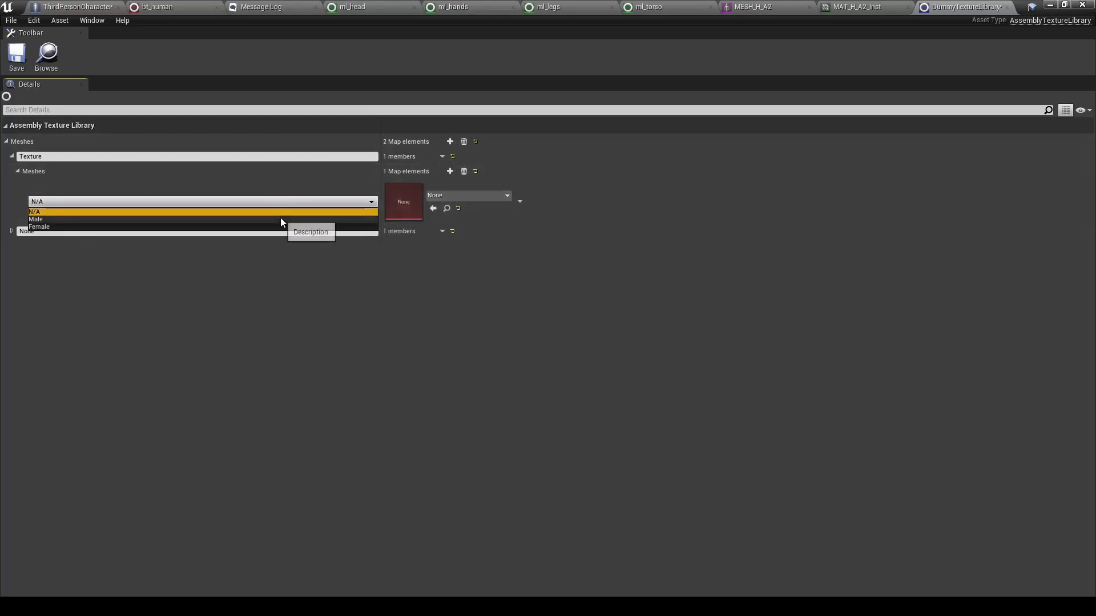
click(35, 219)
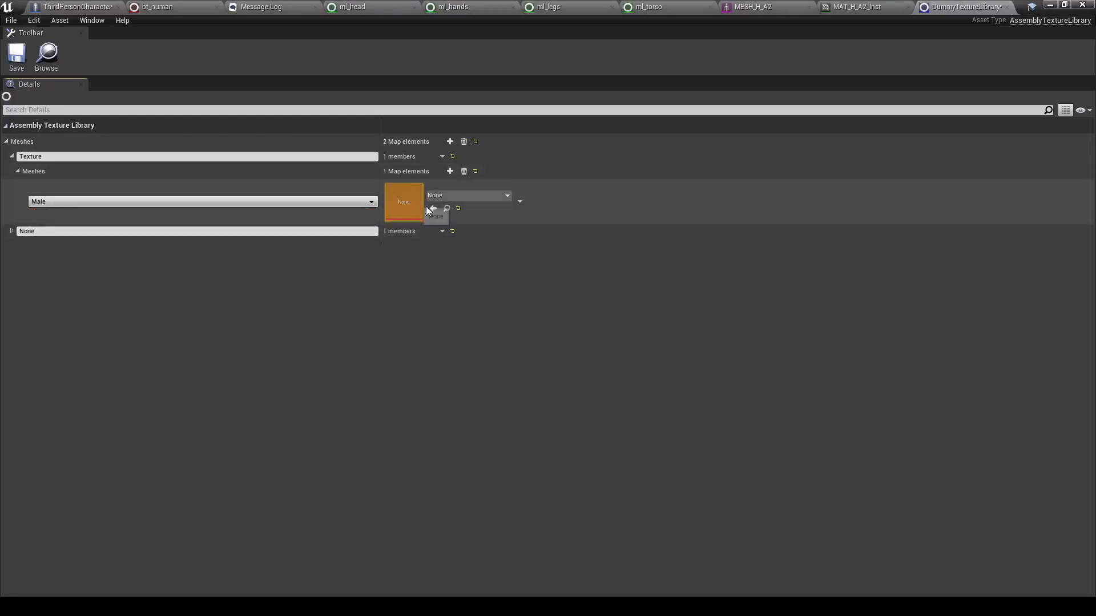
click(76, 7)
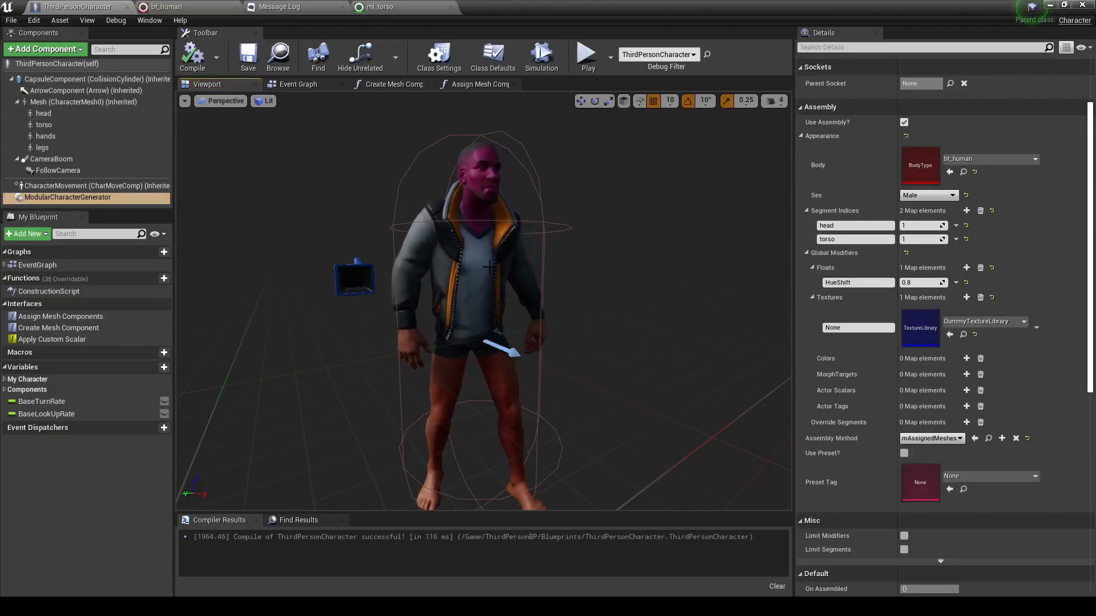
- Check the coat material's parameter and rename the library key to Color
click(183, 6)
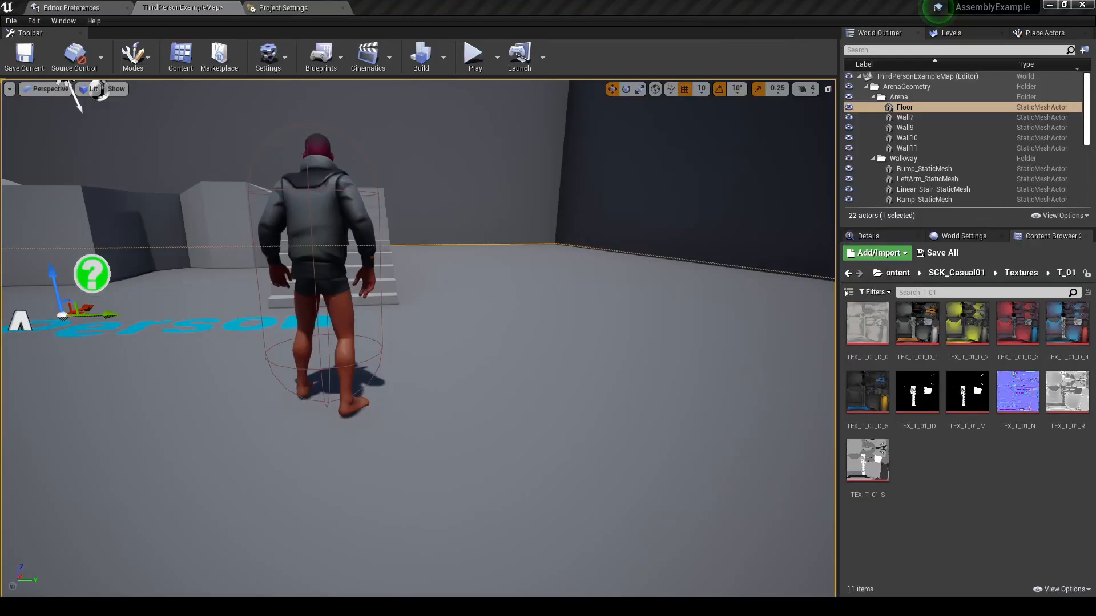
mouse_move(1017, 323)
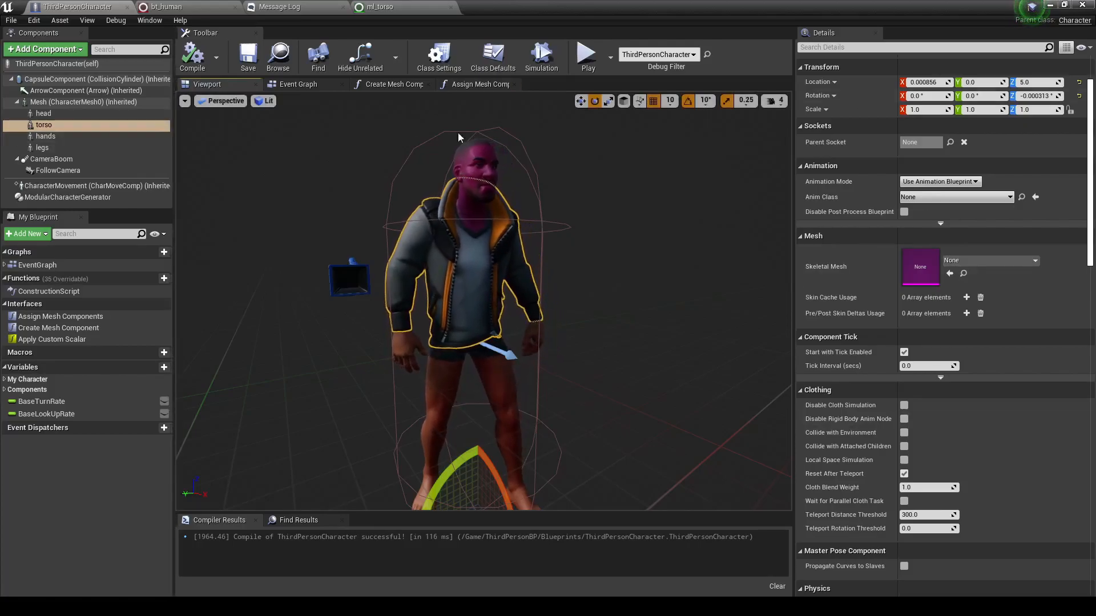
click(706, 6)
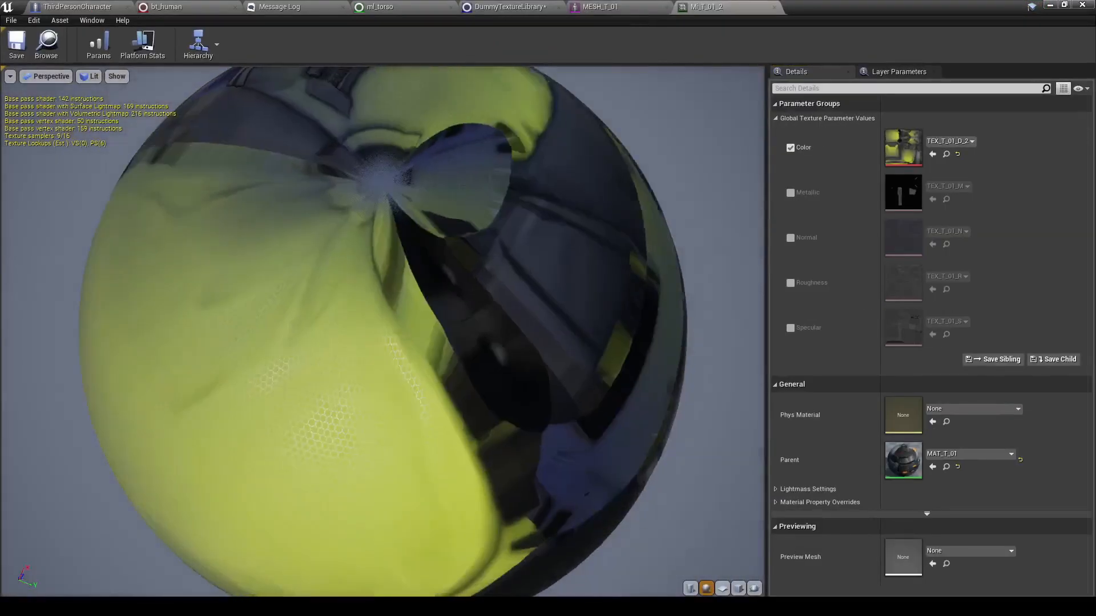
click(507, 7)
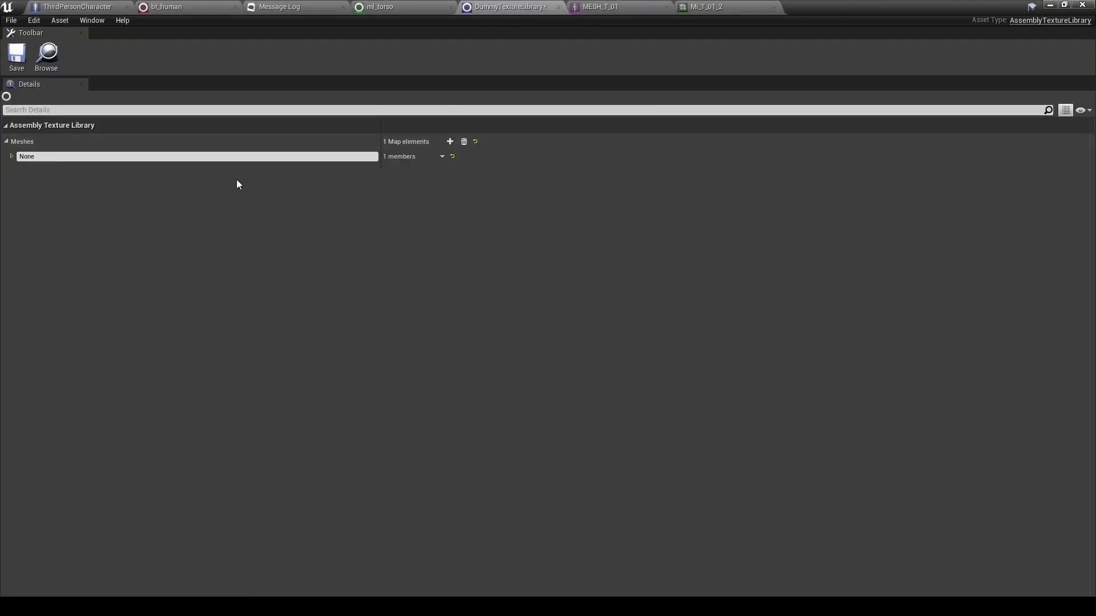
text(Color)
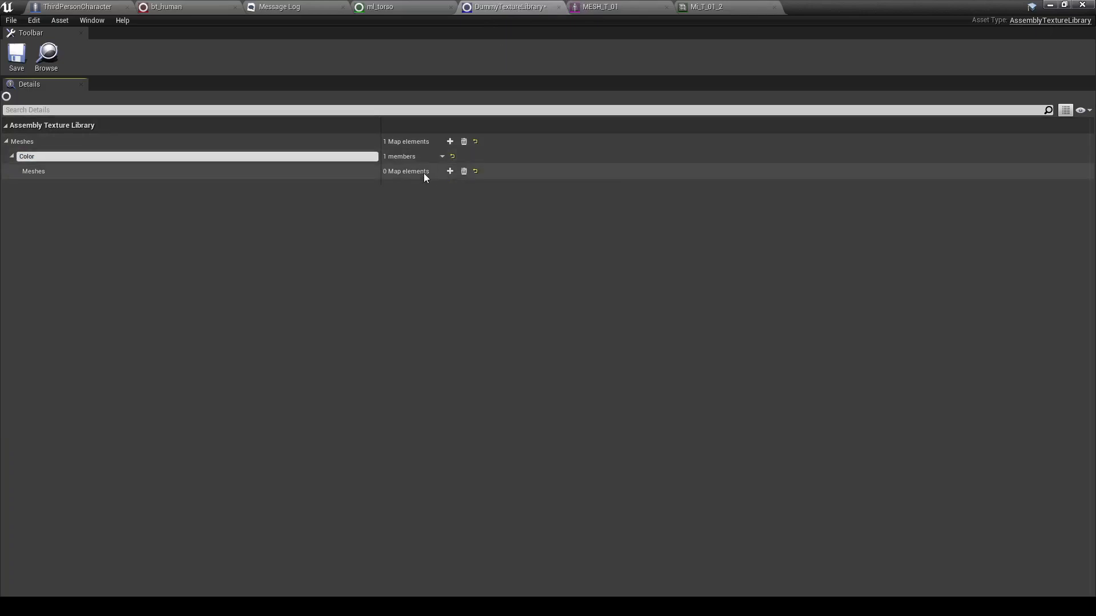
- Map the Color entry's Male slot to the red TEX_T_01_D_3 texture and save the library
click(450, 172)
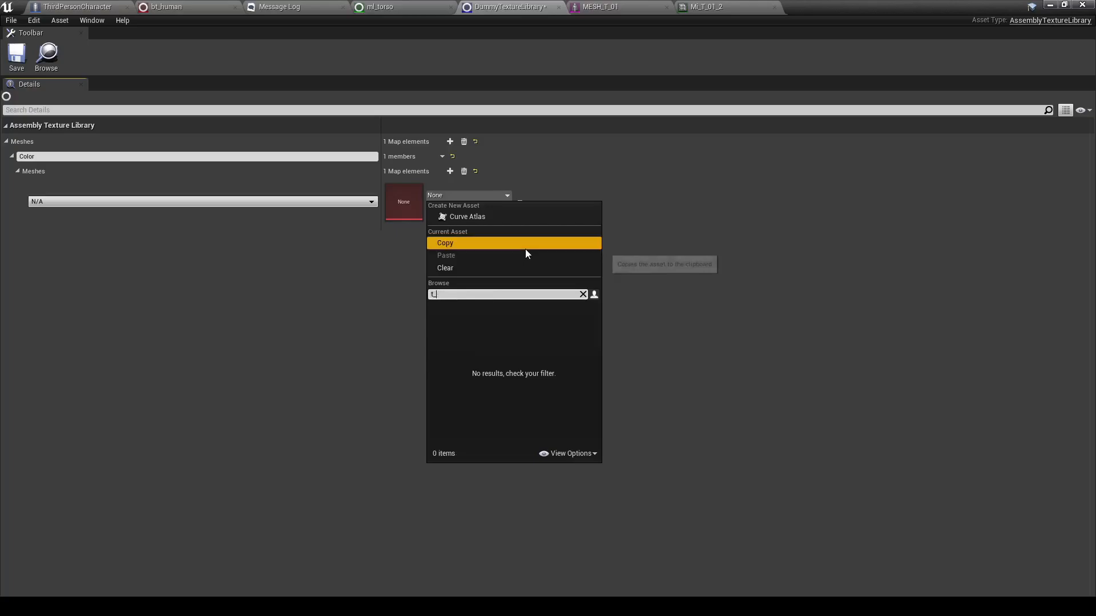
text(t_01)
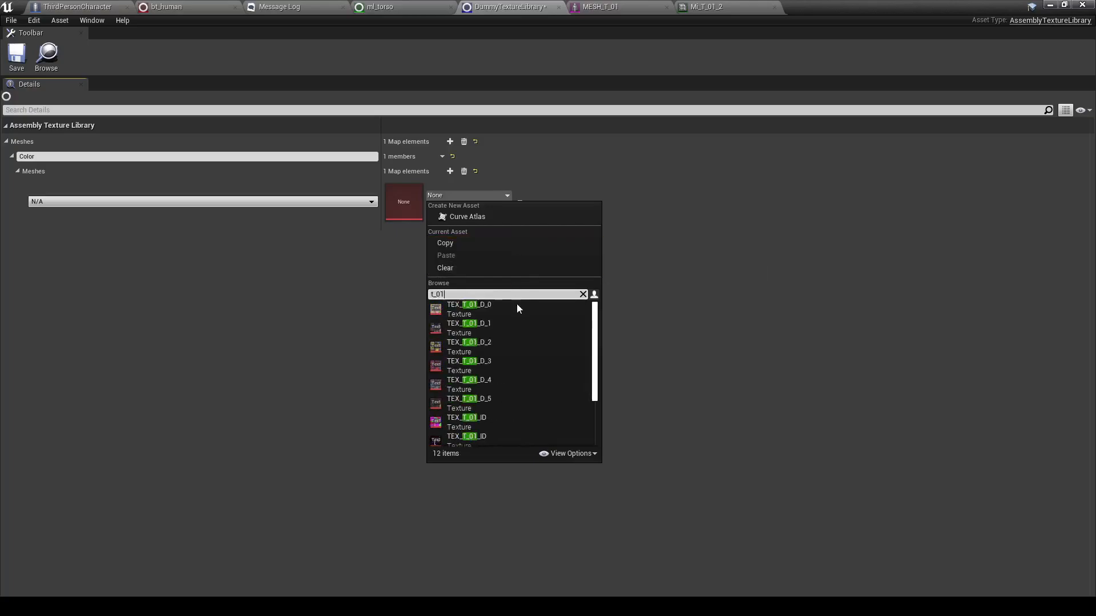
click(468, 361)
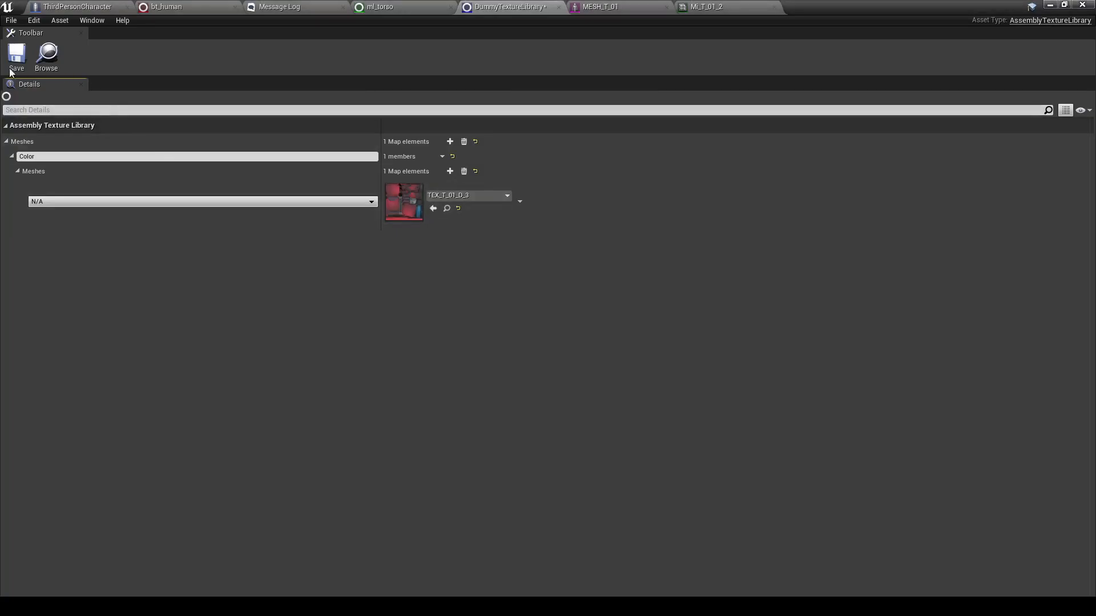
click(202, 201)
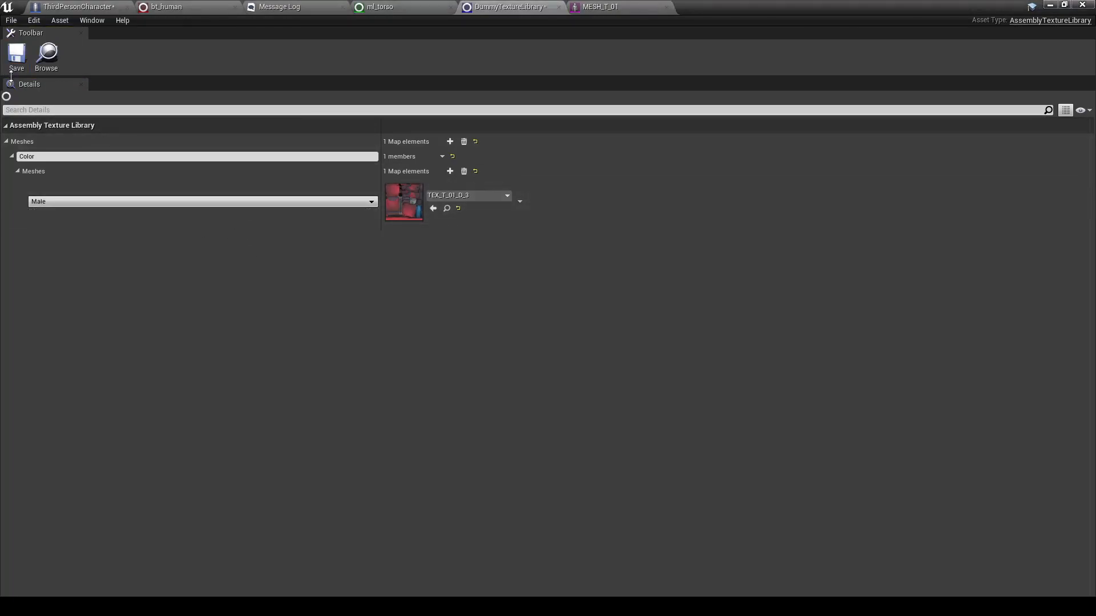
click(77, 7)
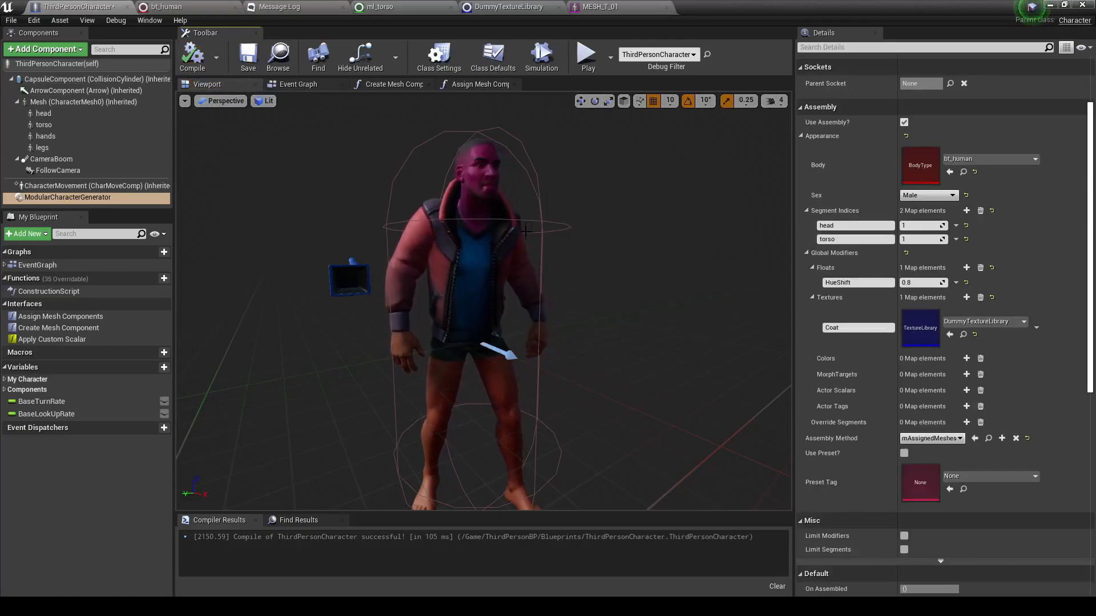
- Assign the texture library to the Coat entry and add an actor scalar entry
click(981, 322)
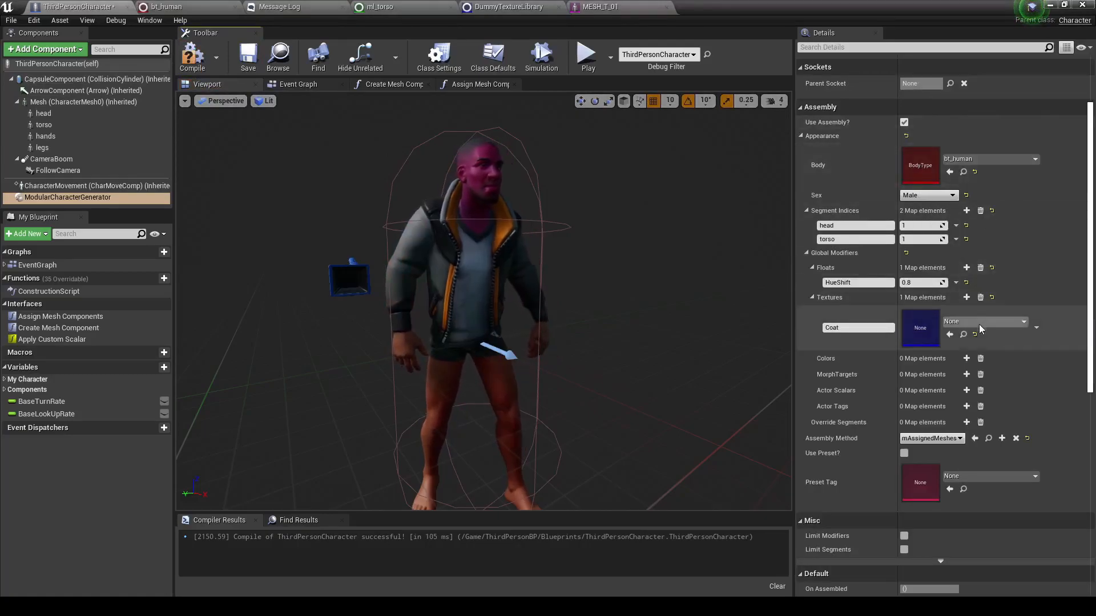
click(950, 334)
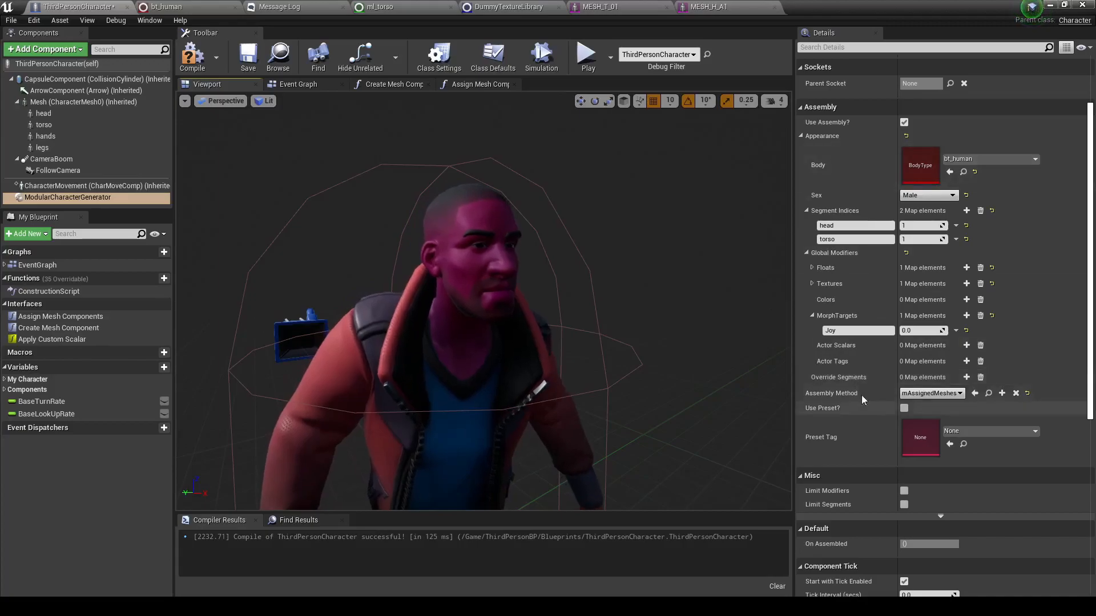
click(967, 344)
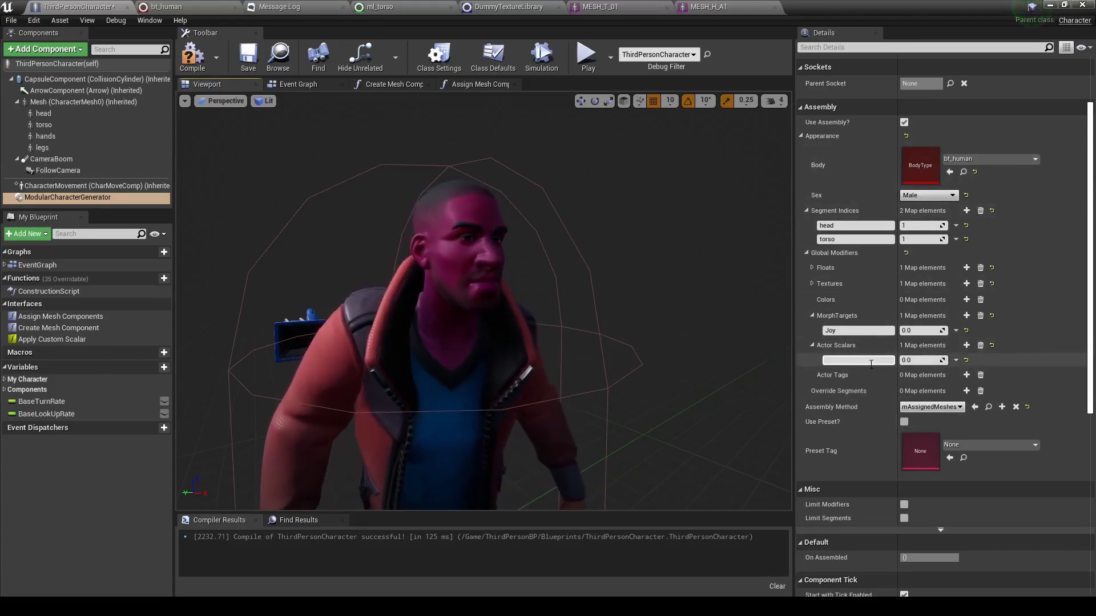
- Find references of Apply Custom Scalar and add an actor tag entry
right_click(52, 339)
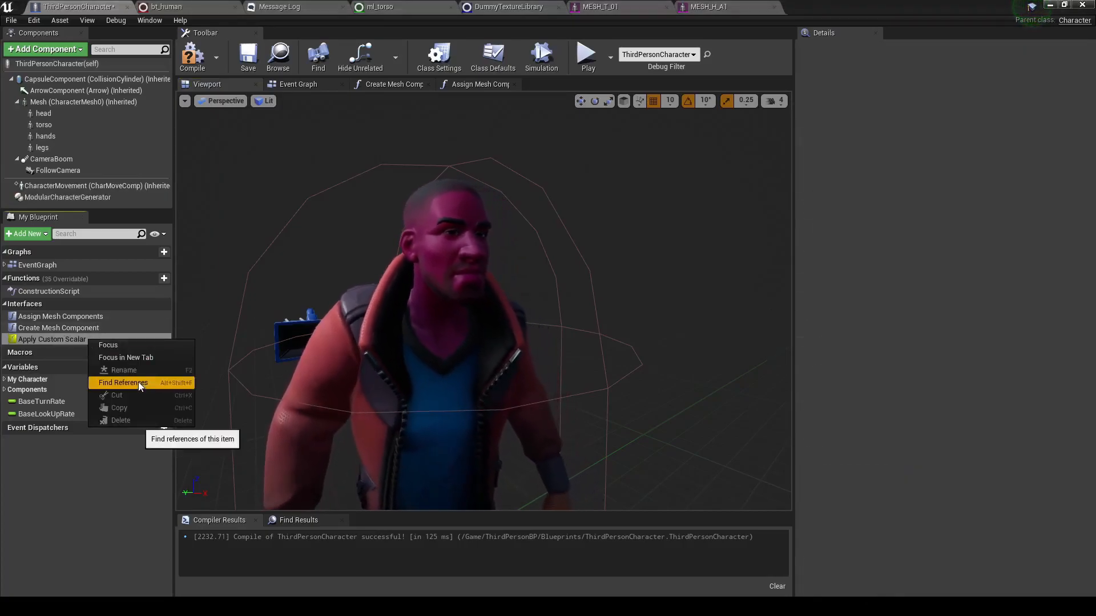
click(123, 382)
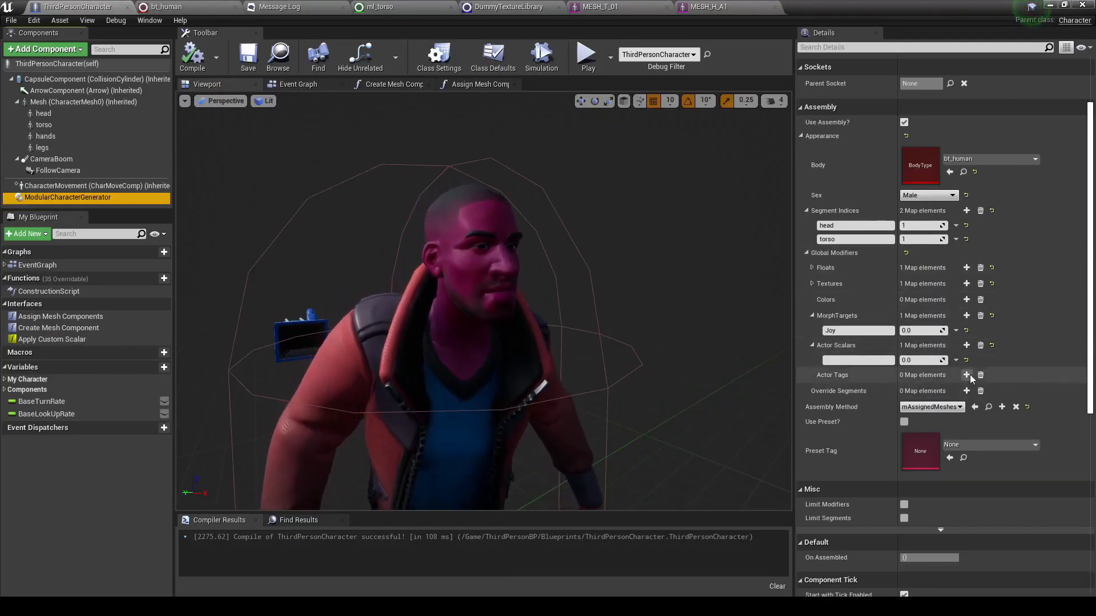
click(967, 375)
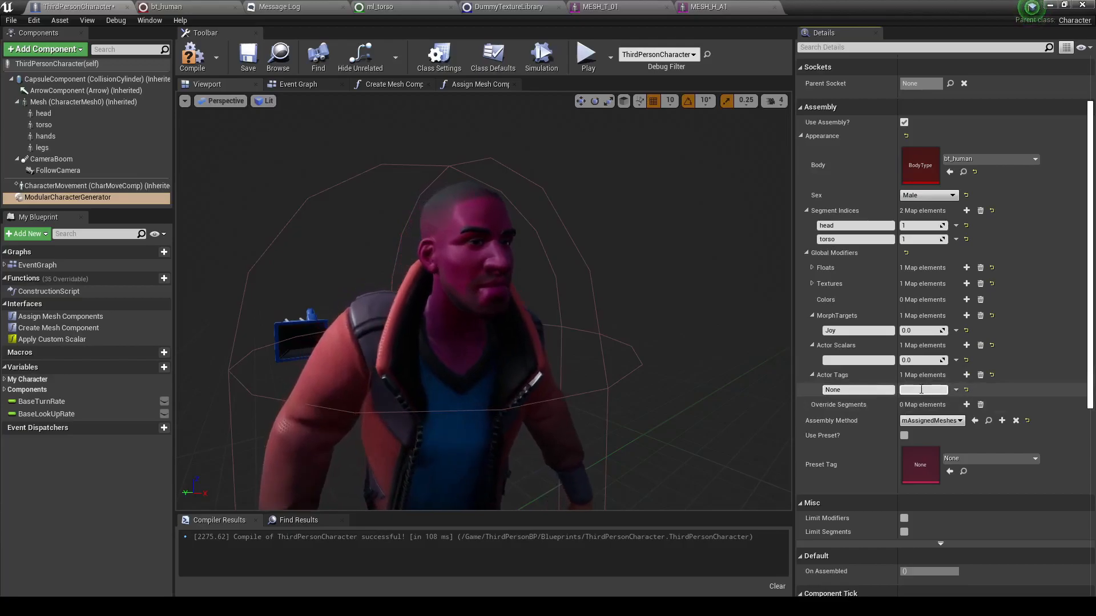